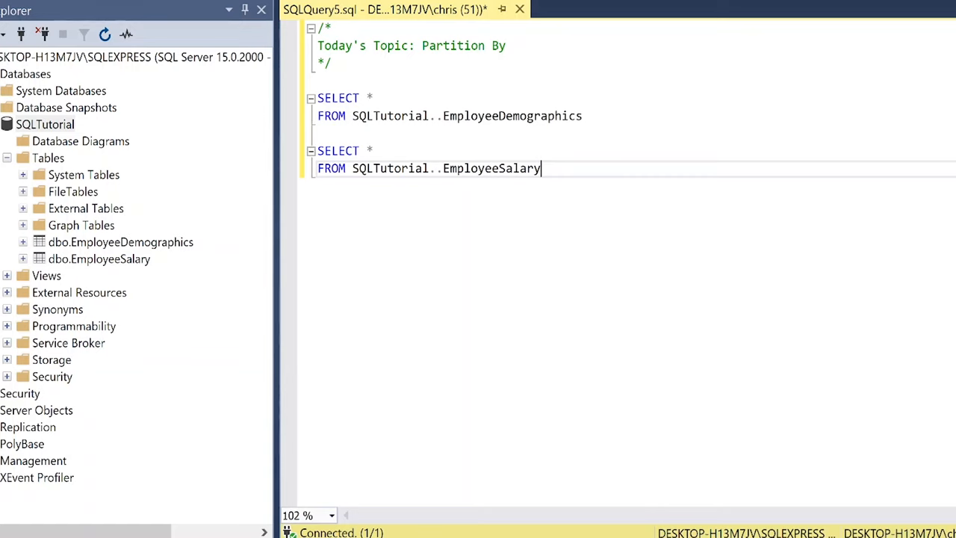
- Run both SELECTs, then begin rewriting them as one query joined on dem.EmployeeID = sal.EmployeeID
key(F5)
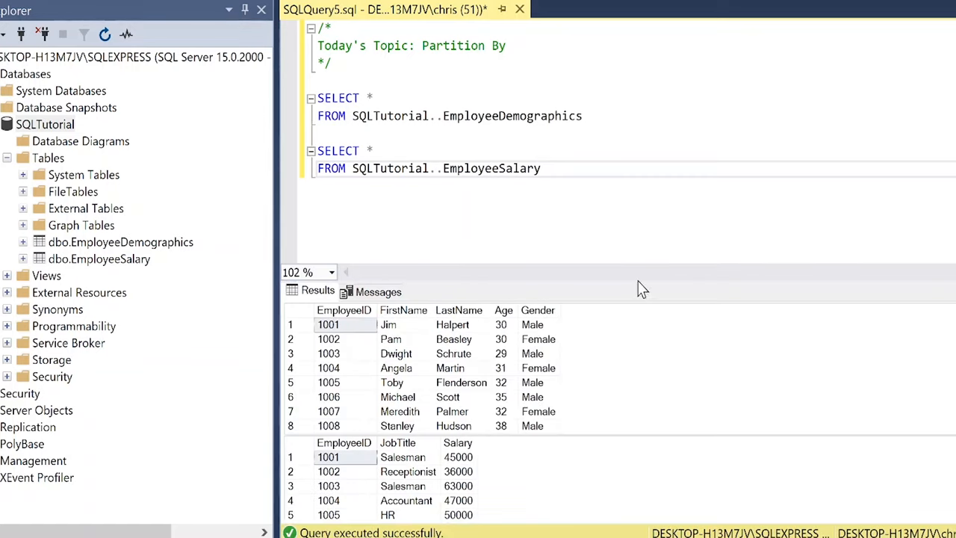
mouse_move(636, 281)
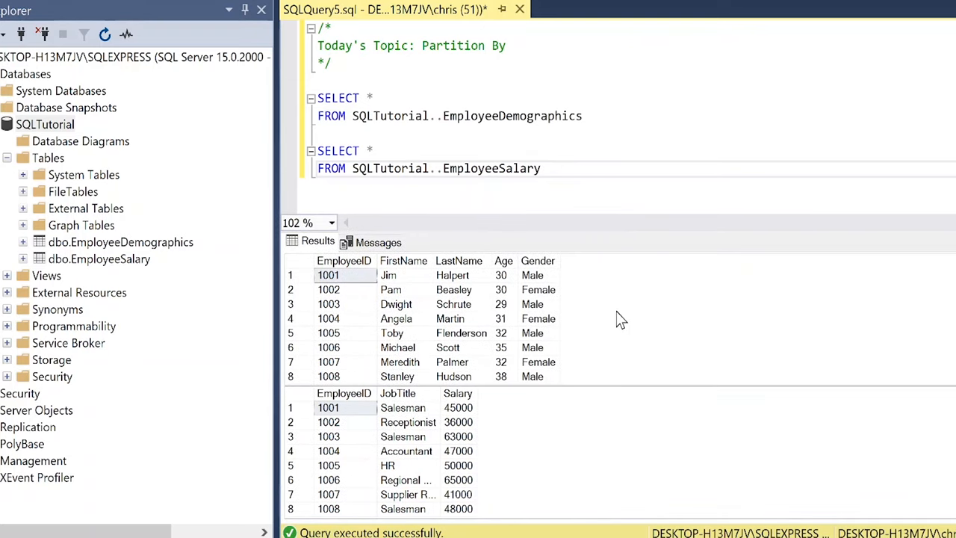
click(541, 167)
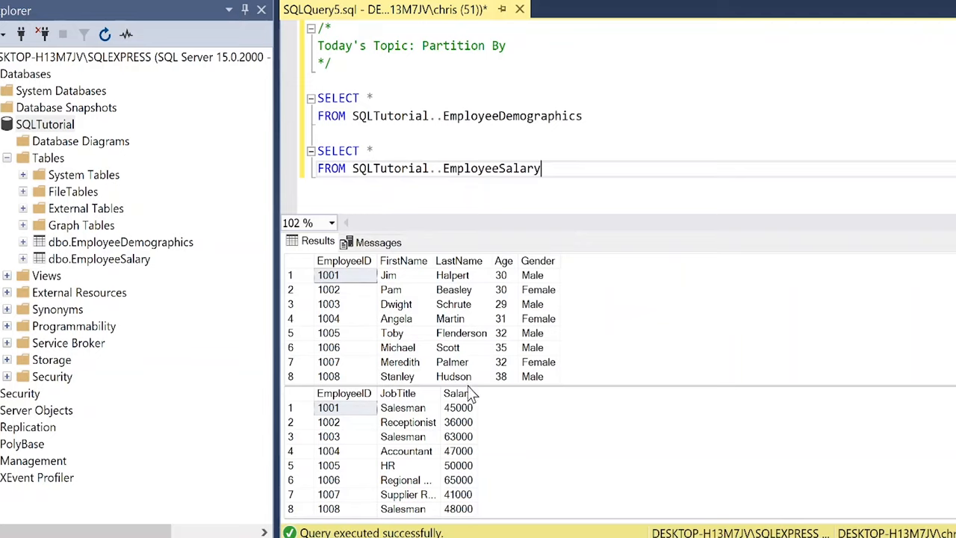
mouse_move(574, 152)
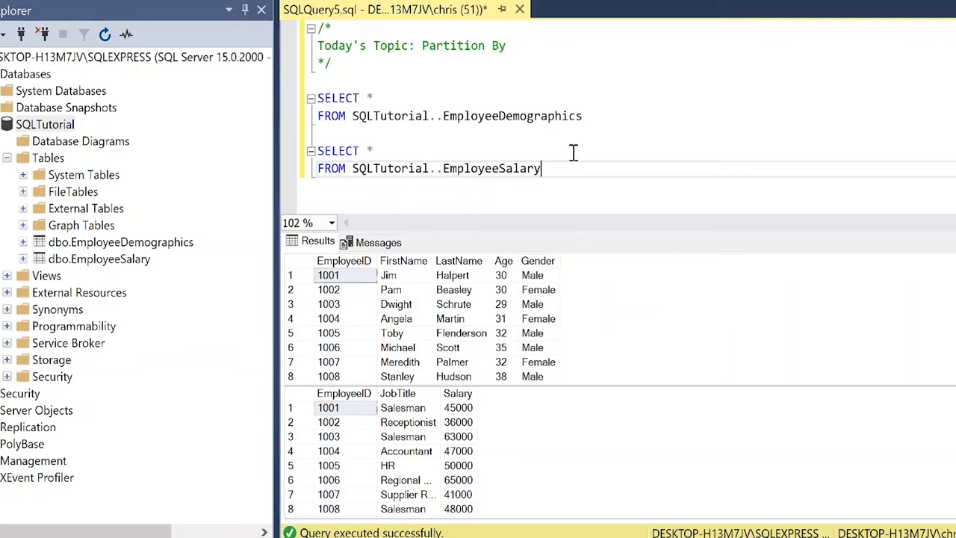
mouse_move(578, 182)
text(ON dem.EmployeeID = sal.EmployeeID)
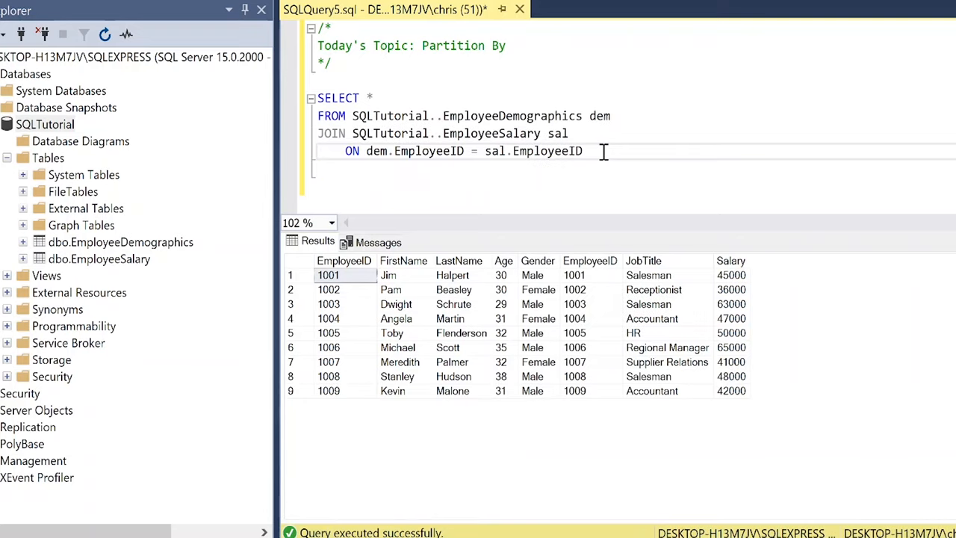
- Replace SELECT * with FirstName, LastName, Gender, Salary in the joined query
click(586, 151)
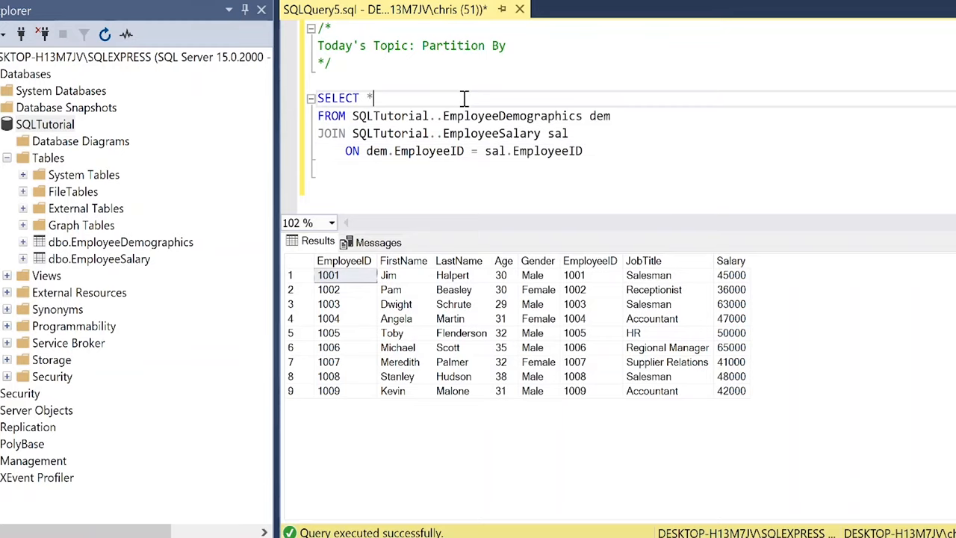
text(FirstName,)
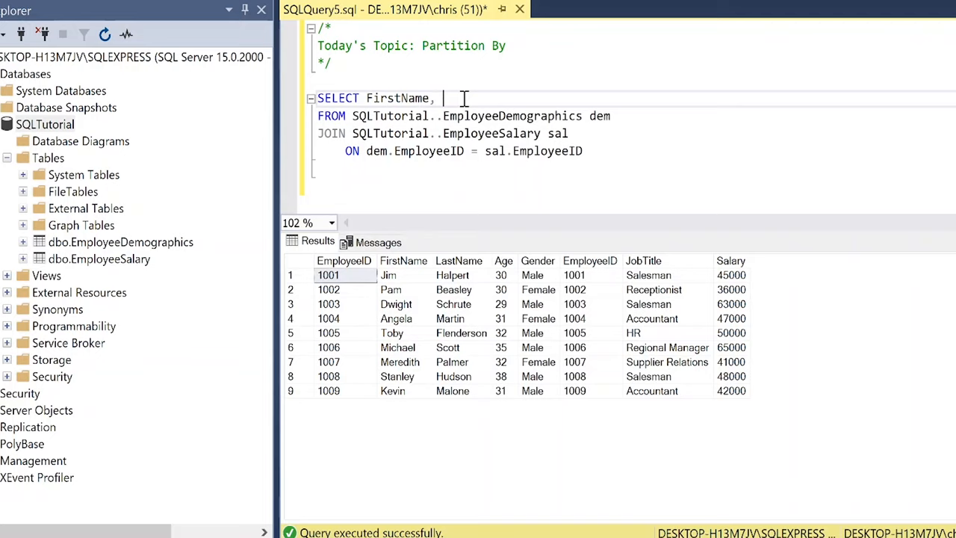
text(LastName)
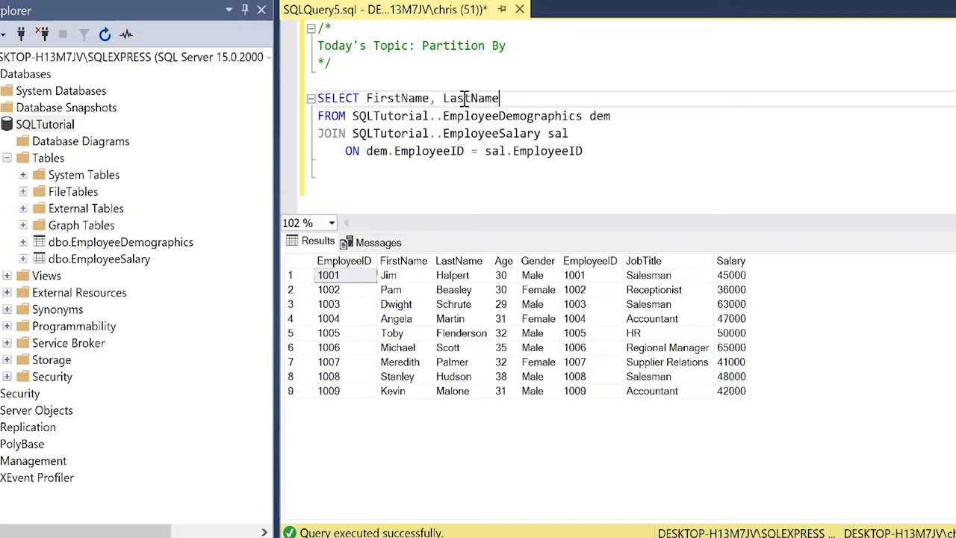
text(, Gender)
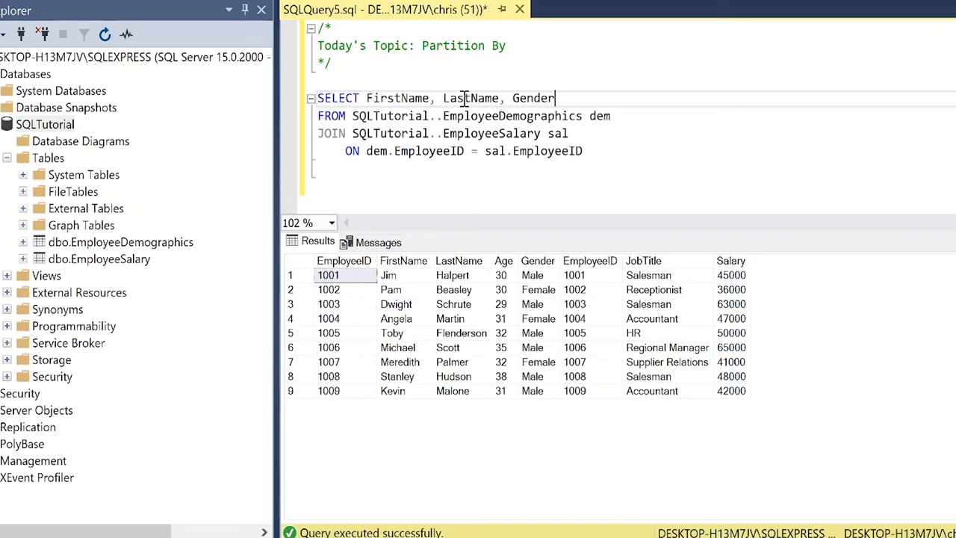
text(, Salary)
text(, COUNT(Gen)
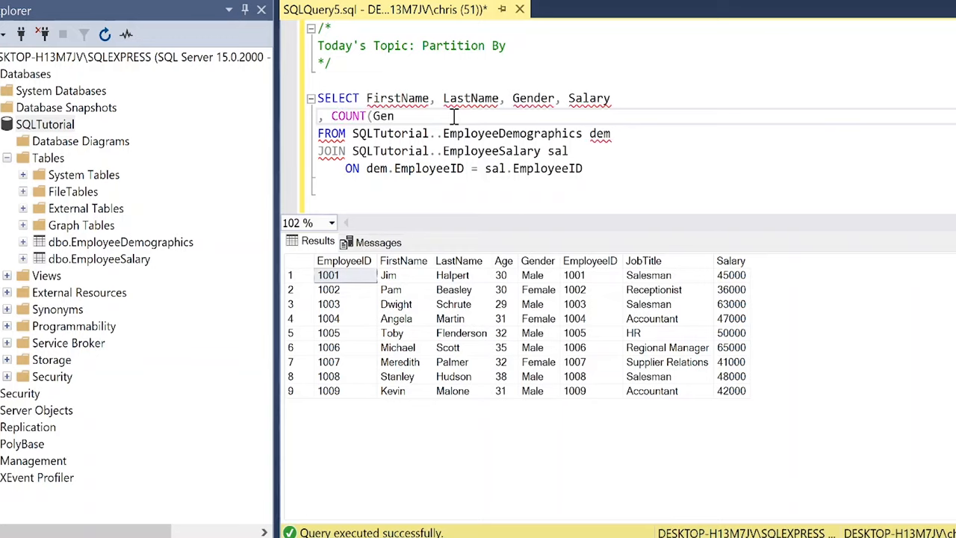
- Add COUNT(Gender) OVER (PARTITION BY Gender) as TotalGender and select the whole query to run
text(der))
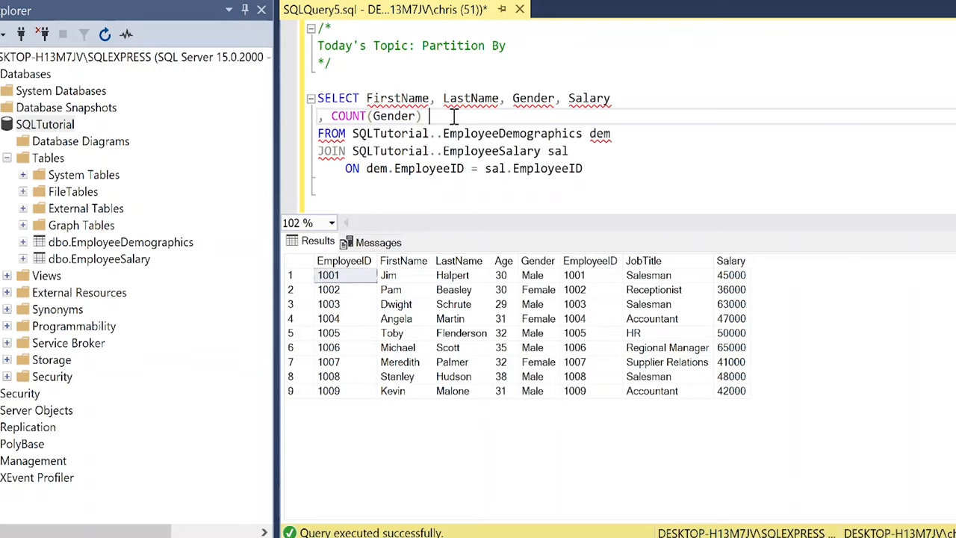
text(OVER)
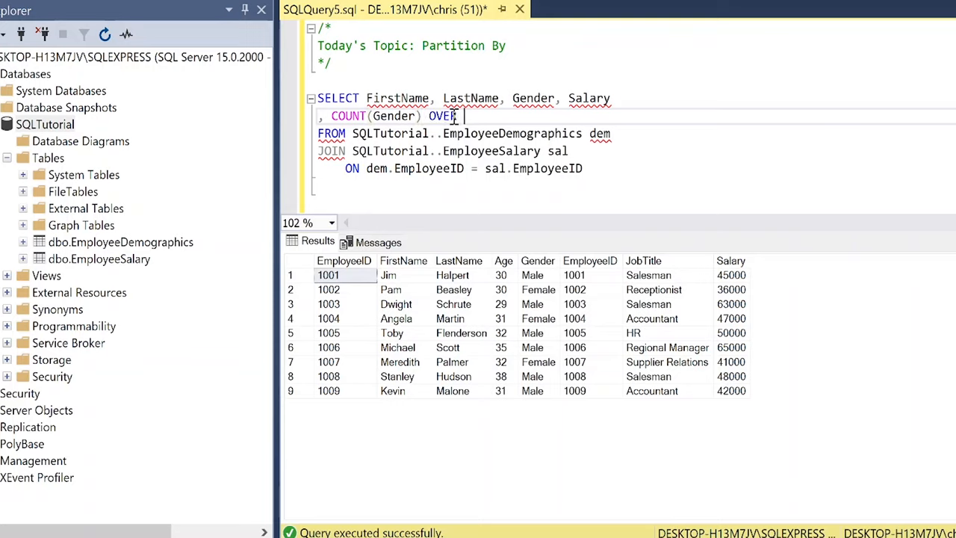
text((PARTITION BY)
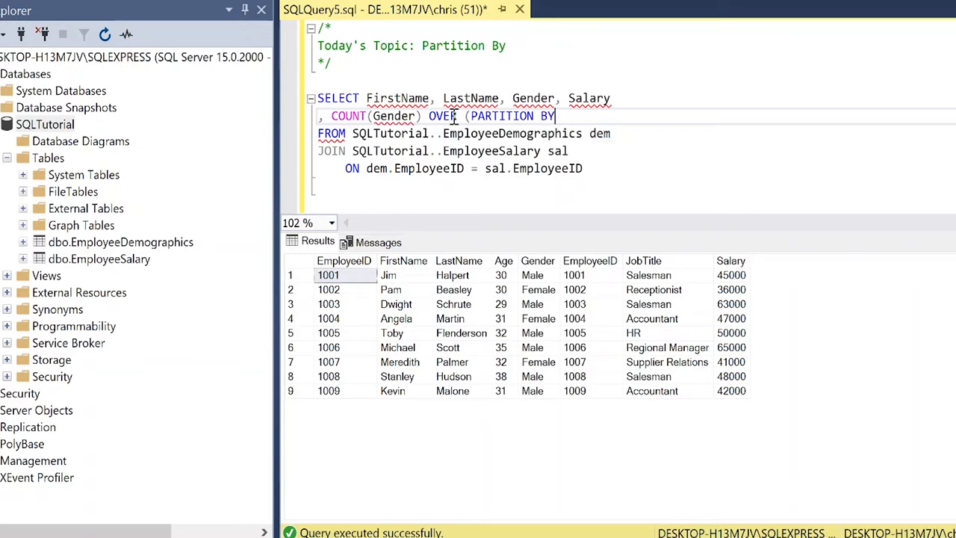
text(Gender)
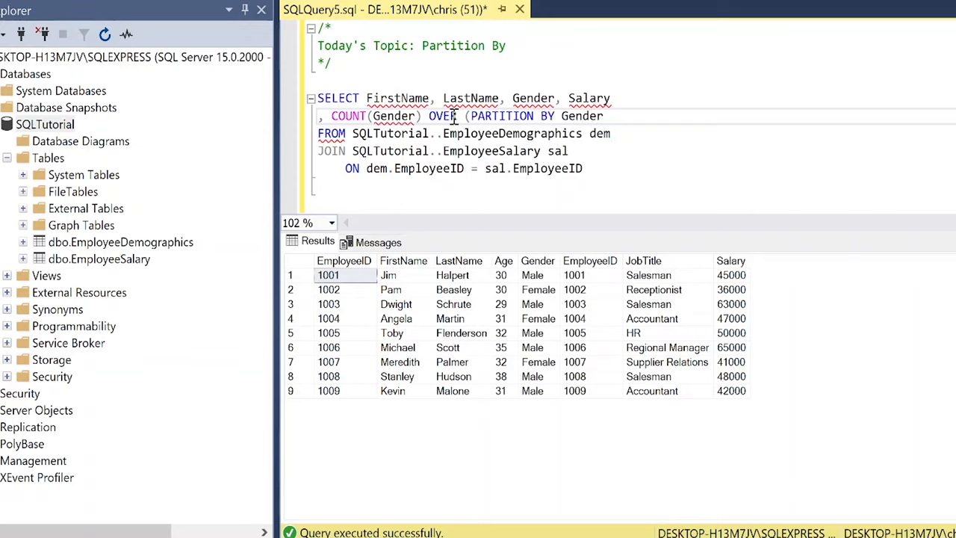
text(as)
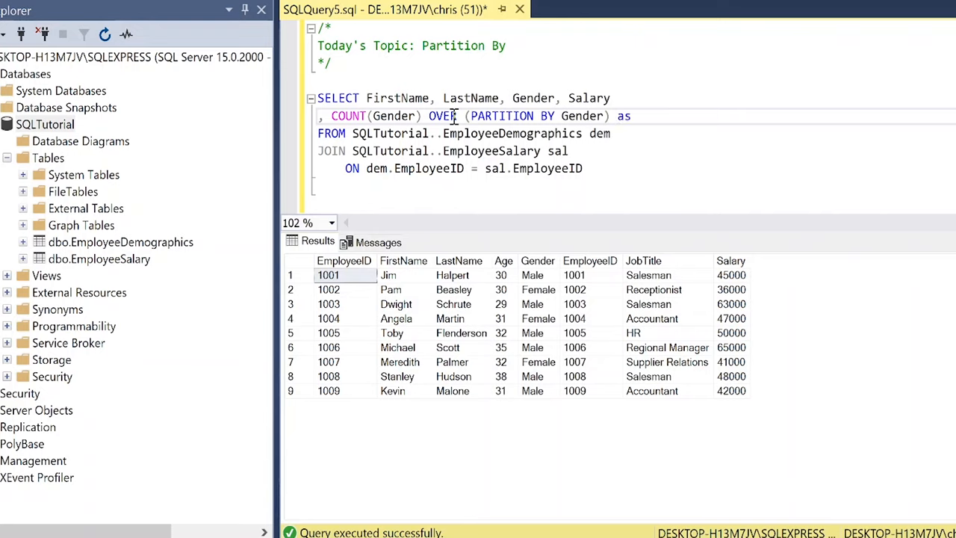
text(TotalGend)
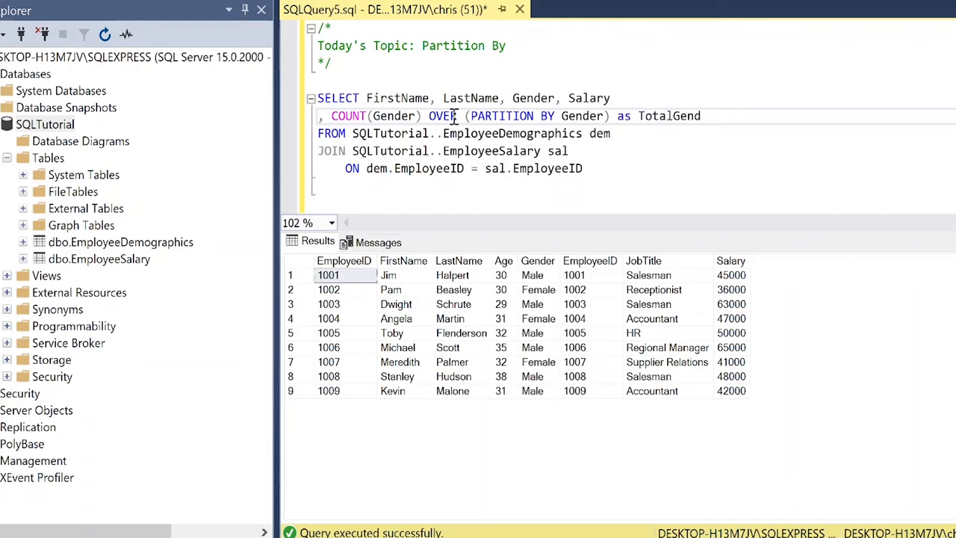
text(er)
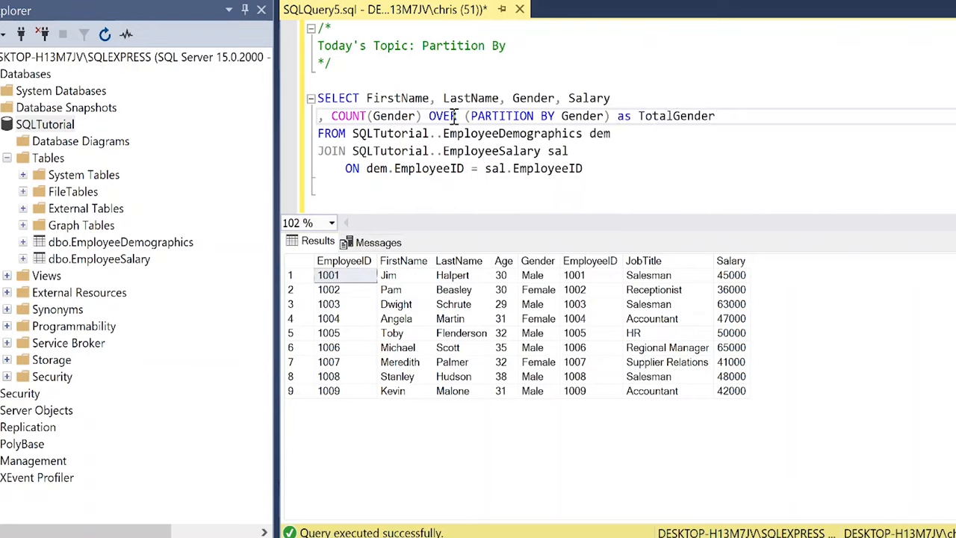
click(714, 117)
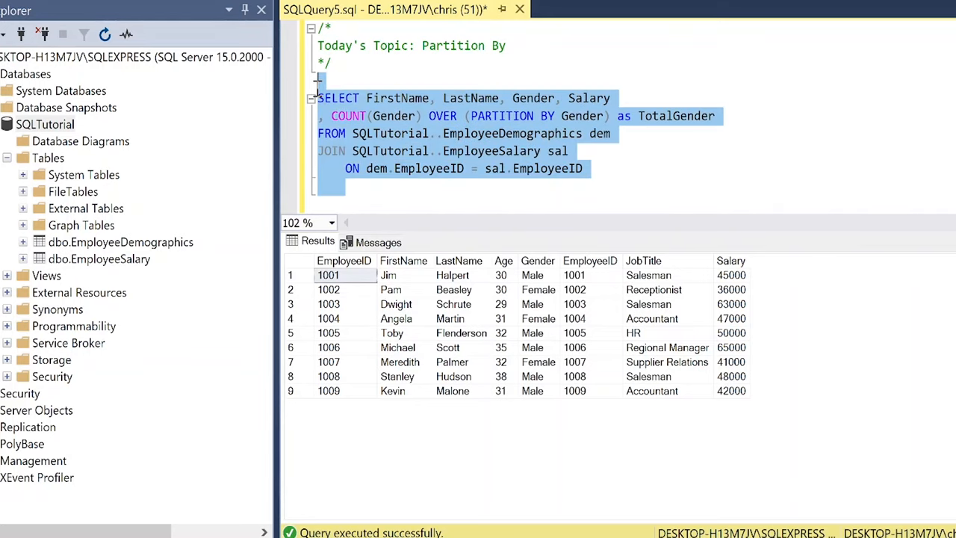
key(F5)
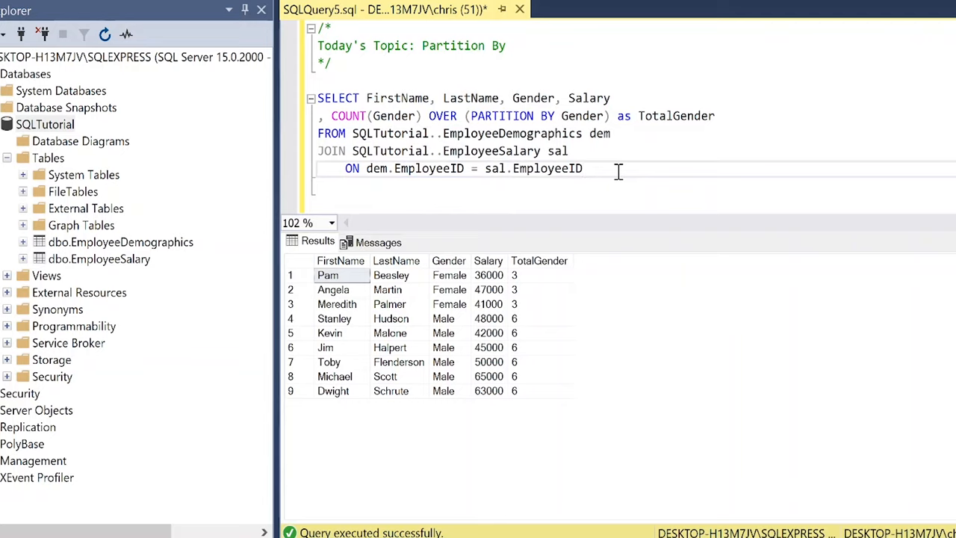
click(582, 167)
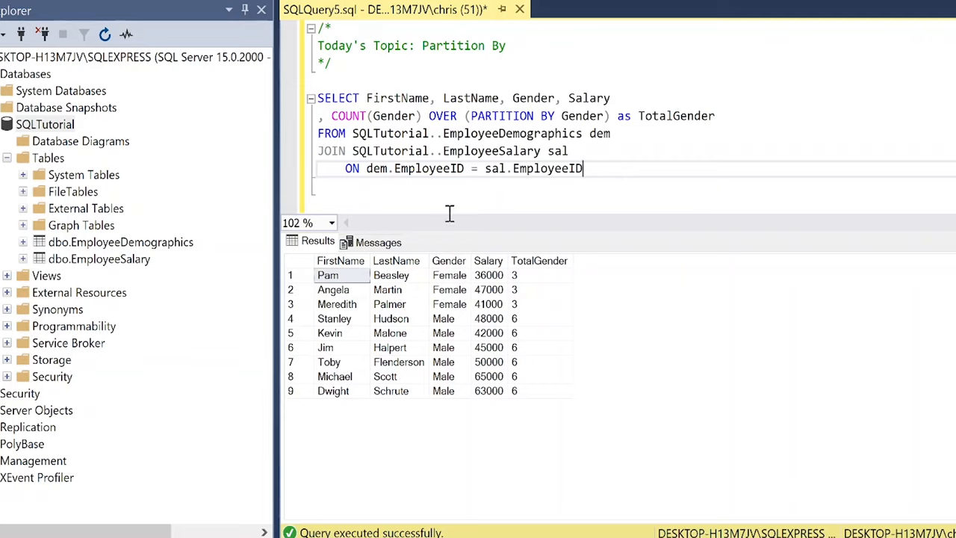
mouse_move(605, 168)
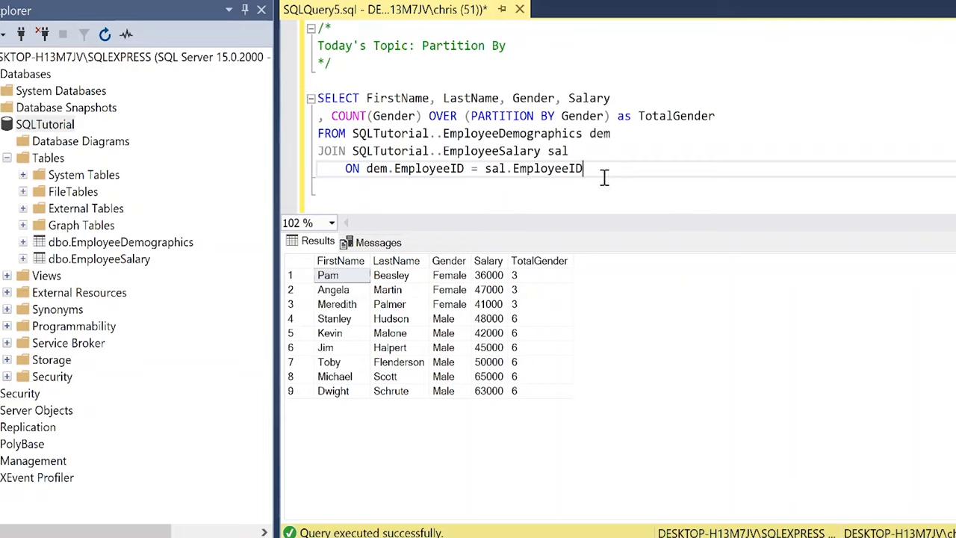
mouse_move(590, 167)
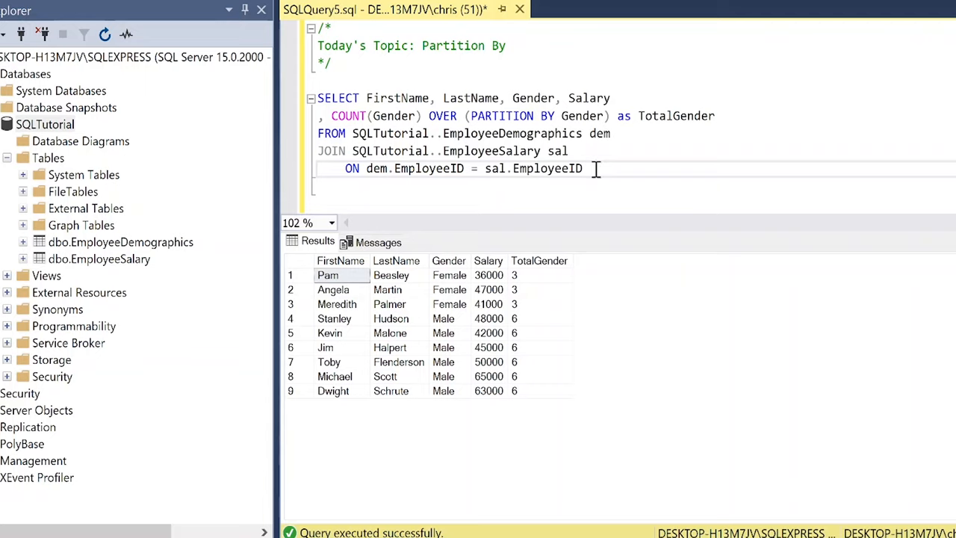
mouse_move(361, 282)
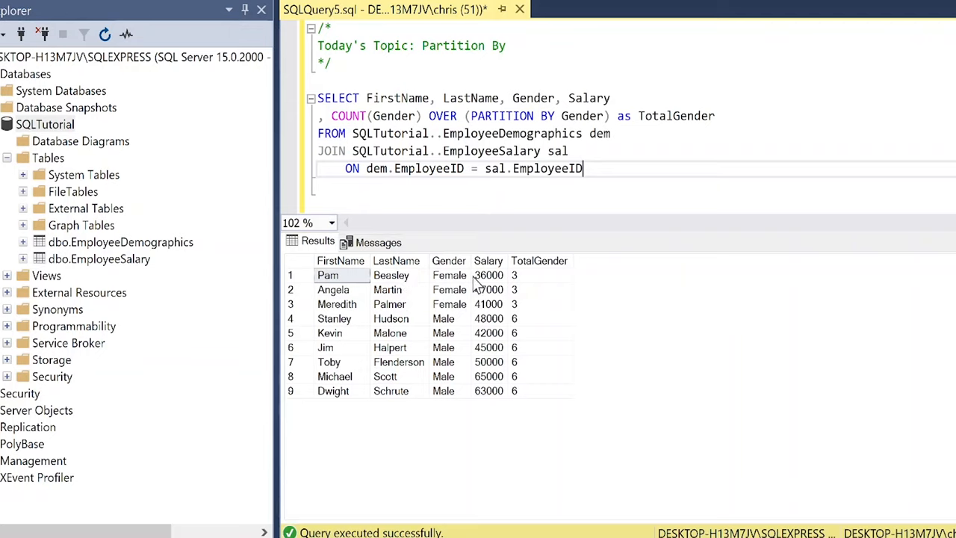
mouse_move(478, 287)
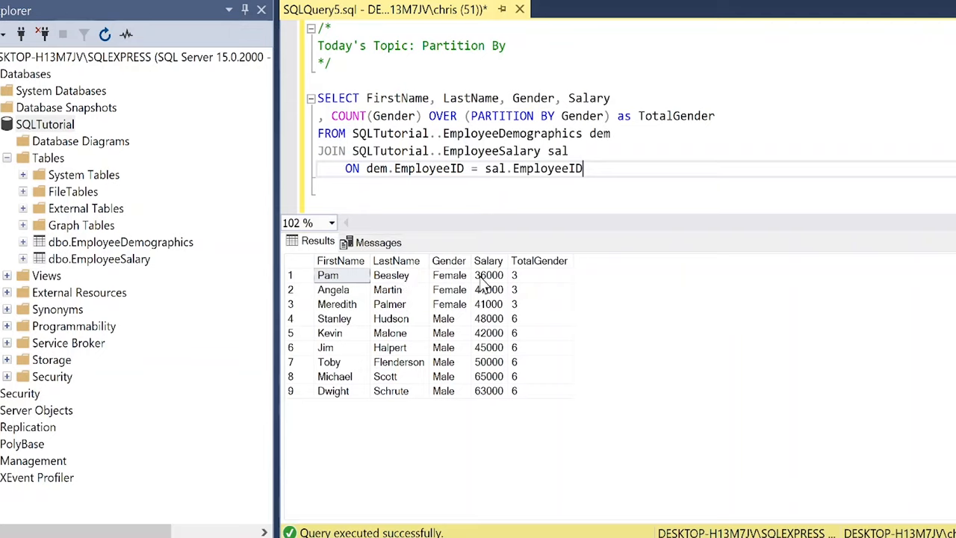
mouse_move(545, 282)
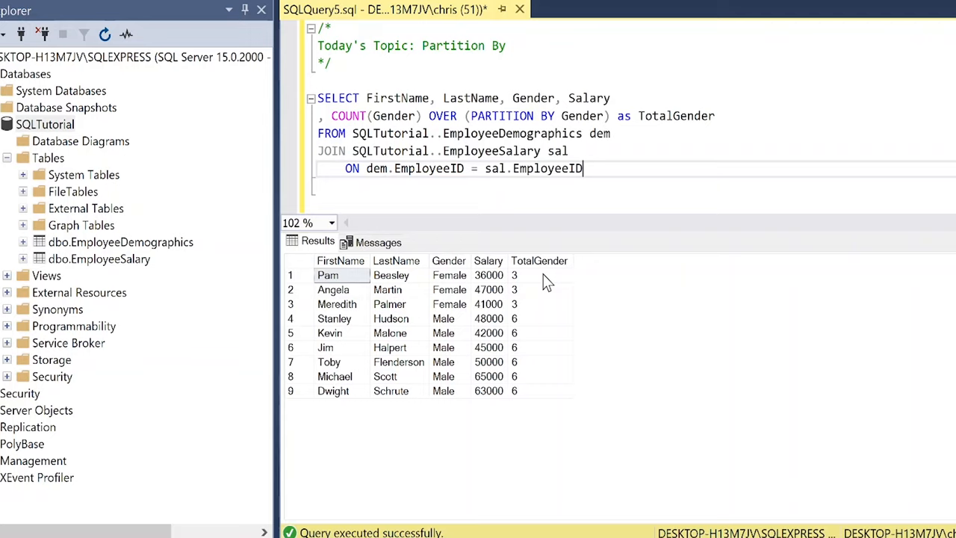
mouse_move(582, 272)
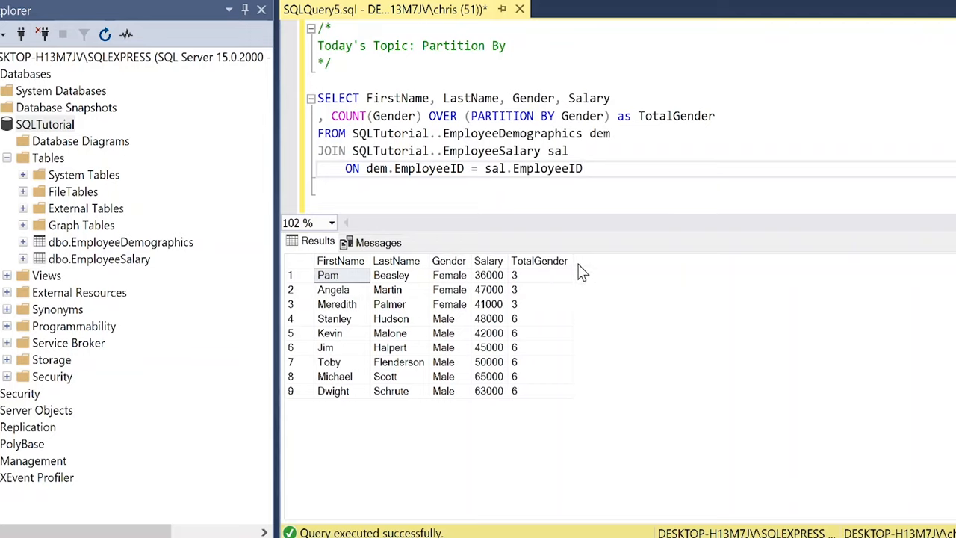
click(537, 260)
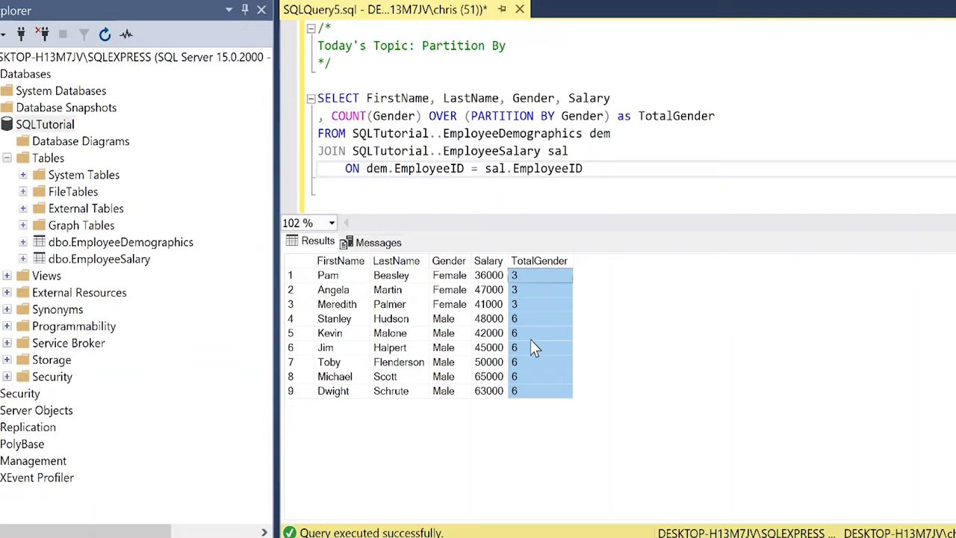
click(594, 167)
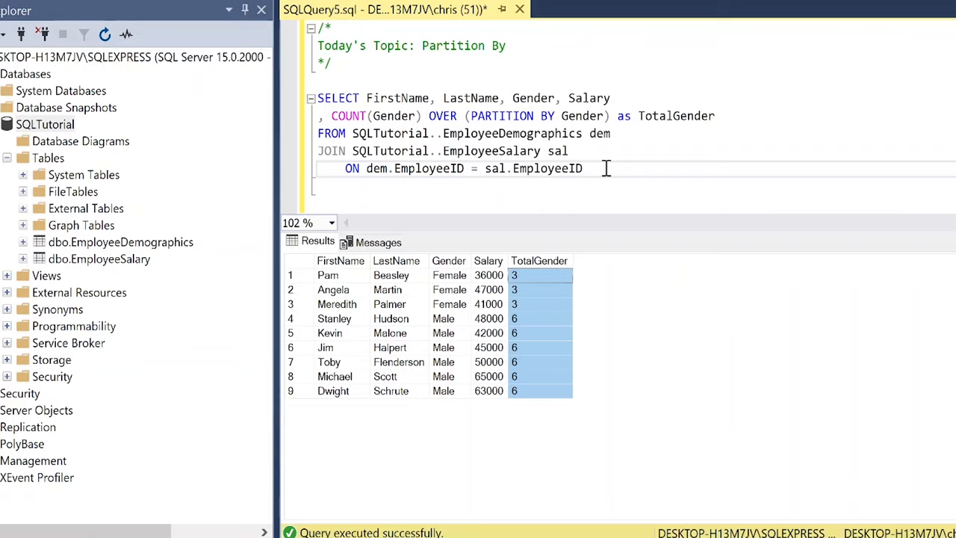
drag(316, 99, 582, 167)
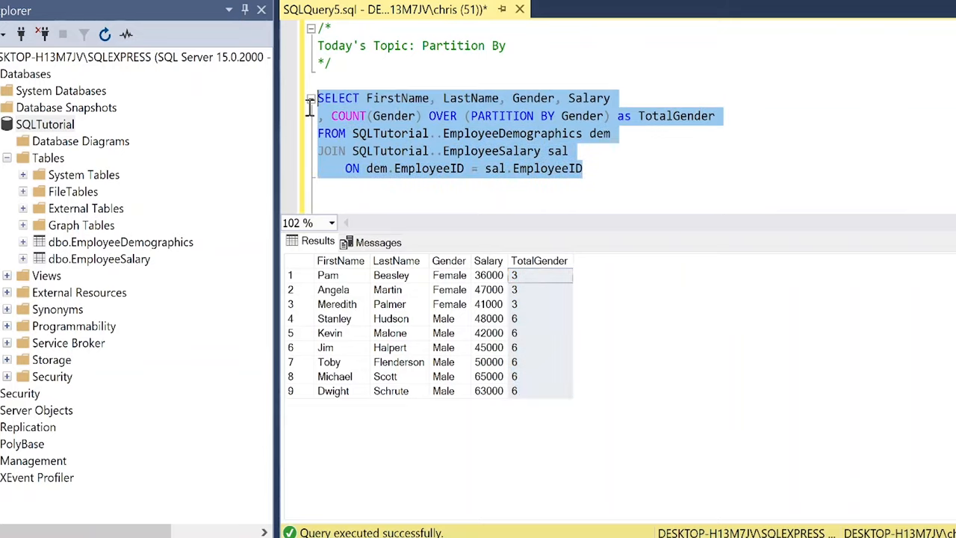
- Paste a copy of the query and replace its OVER clause with a plain COUNT(Gender)
click(585, 167)
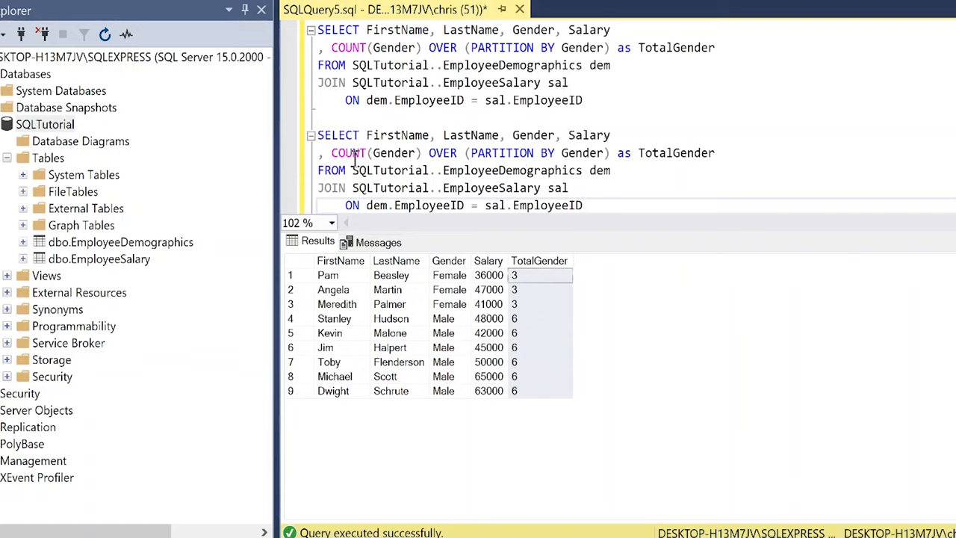
drag(427, 152, 714, 152)
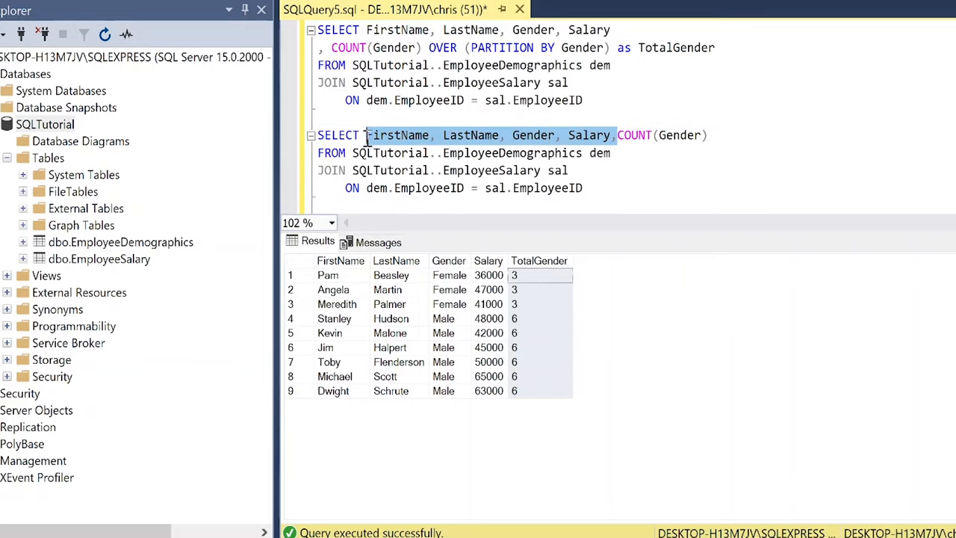
click(597, 188)
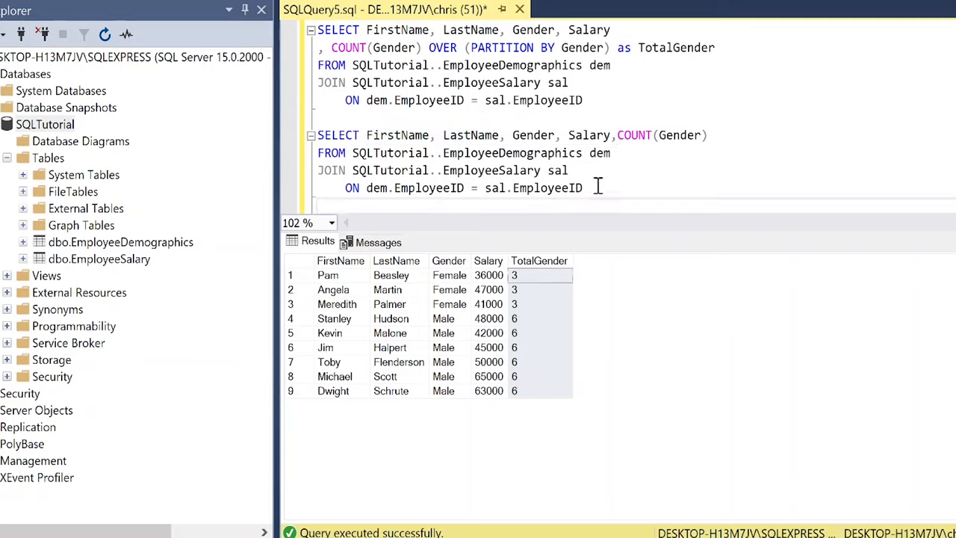
- Add GROUP BY FirstName, LastName, Gender, Salary and run the grouped comparison query
text(GROUP B)
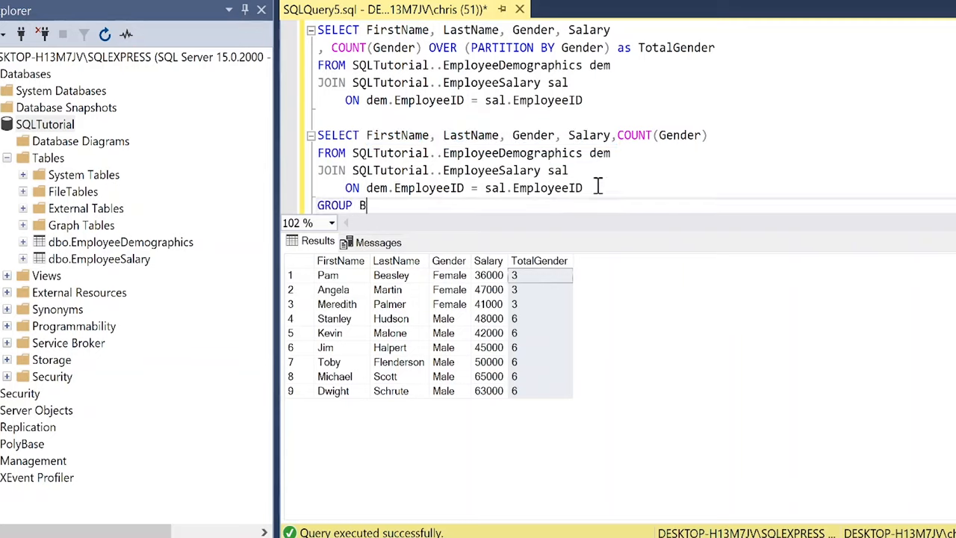
text(Y FirstName, LastName, Gender, Salary,)
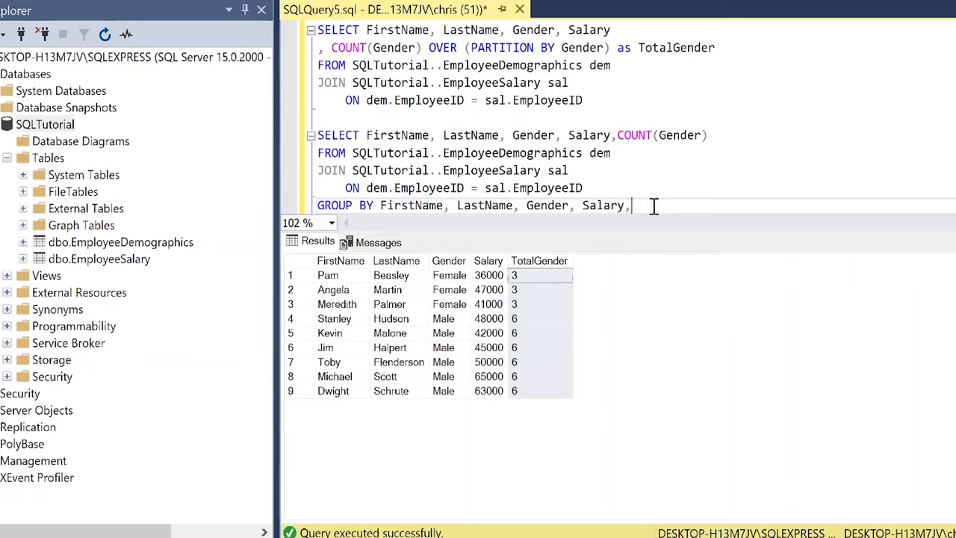
key(Backspace)
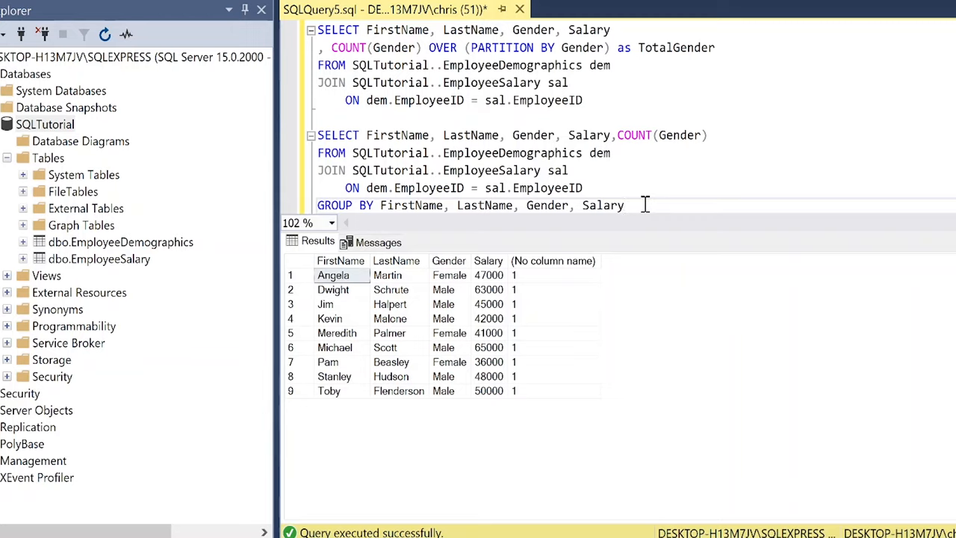
mouse_move(639, 206)
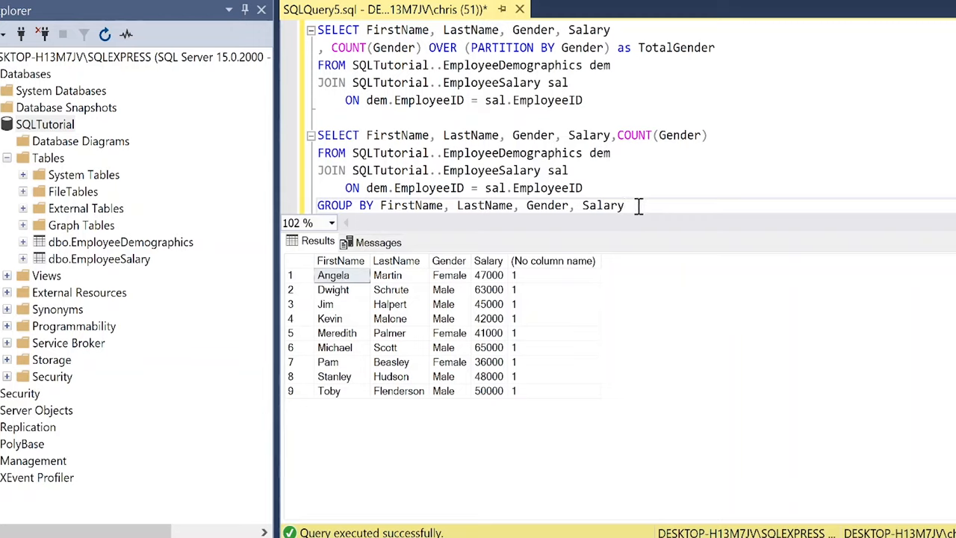
- Trim the second query to SELECT Gender, COUNT(Gender) GROUP BY Gender and run it, giving Female 3 and Male 6
click(626, 206)
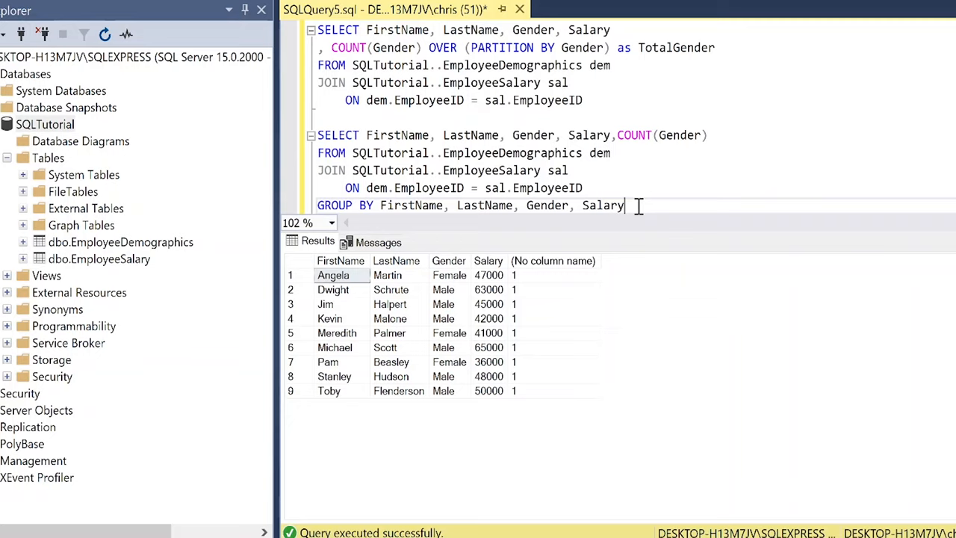
mouse_move(514, 135)
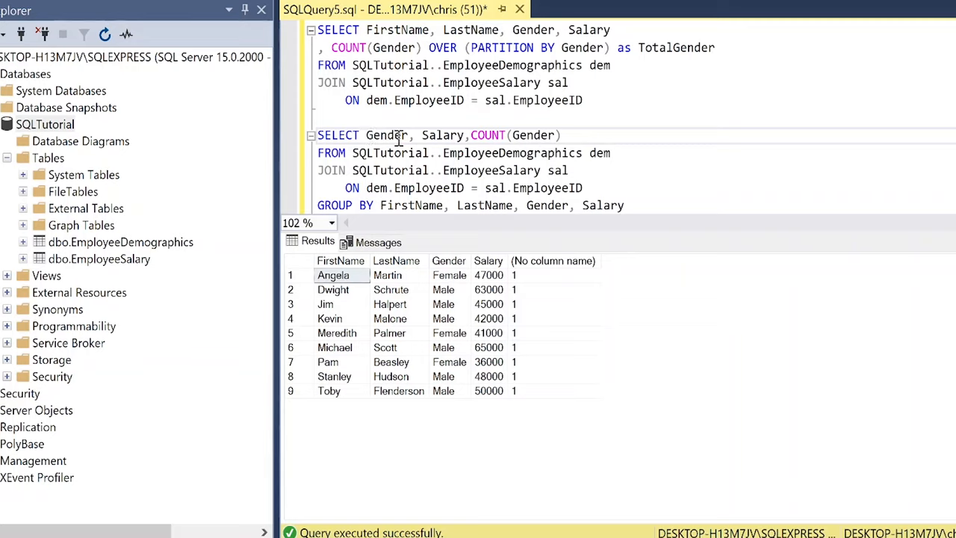
double_click(442, 134)
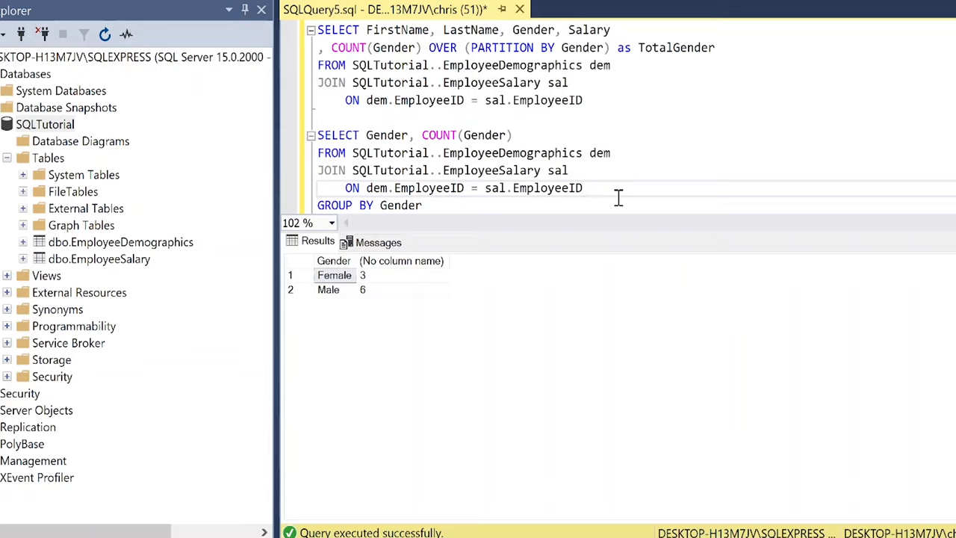
click(583, 188)
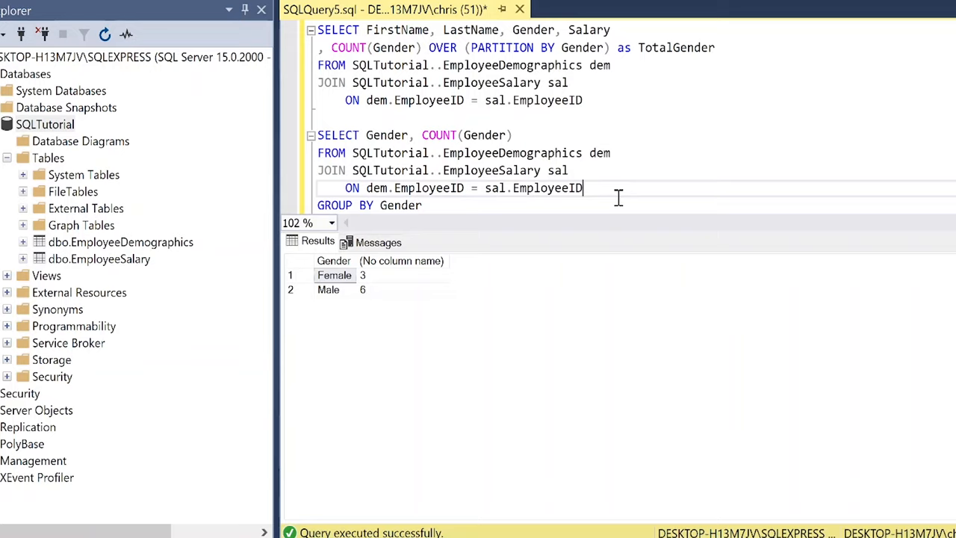